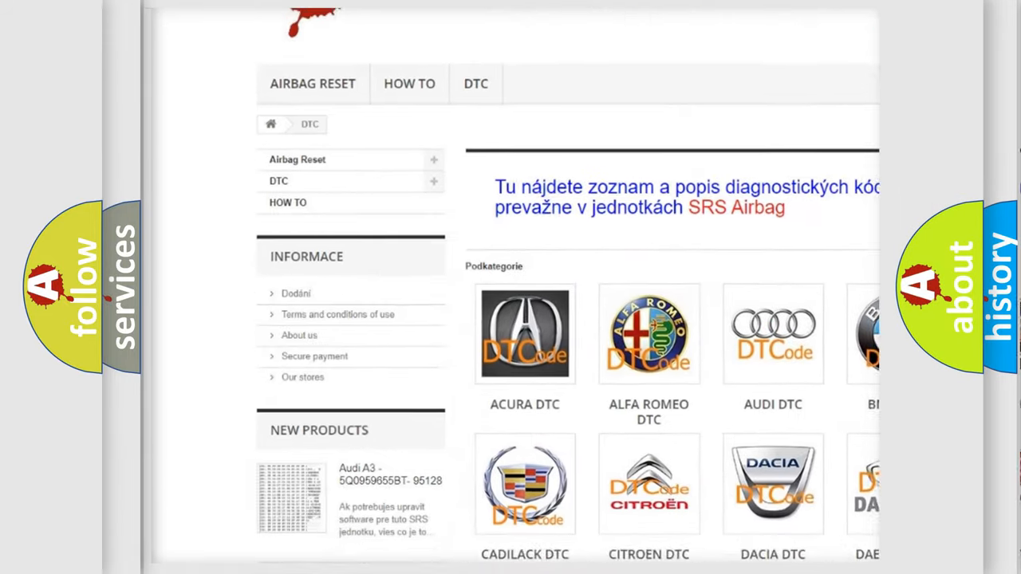
pyautogui.scroll(-3)
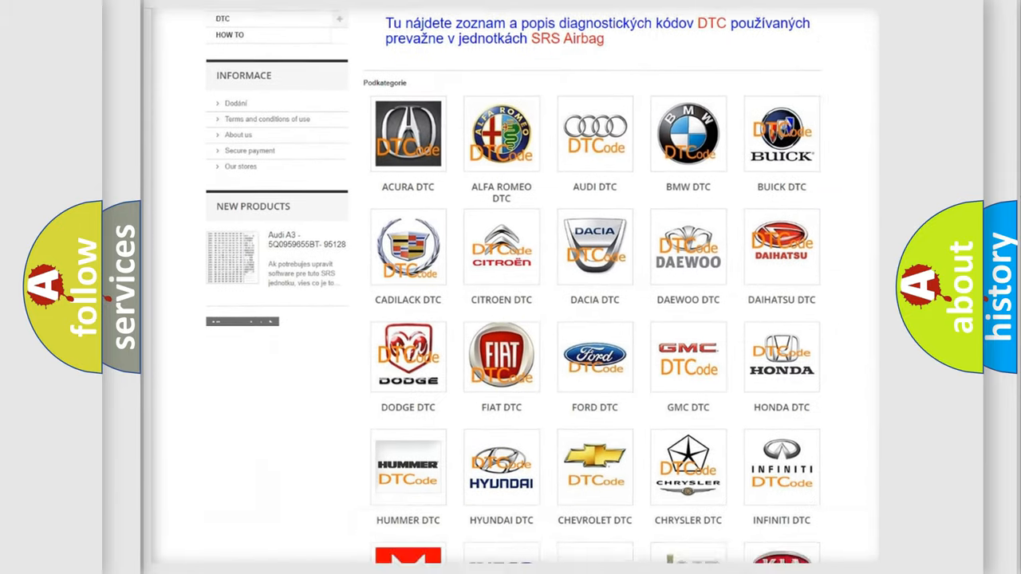
pyautogui.scroll(-3)
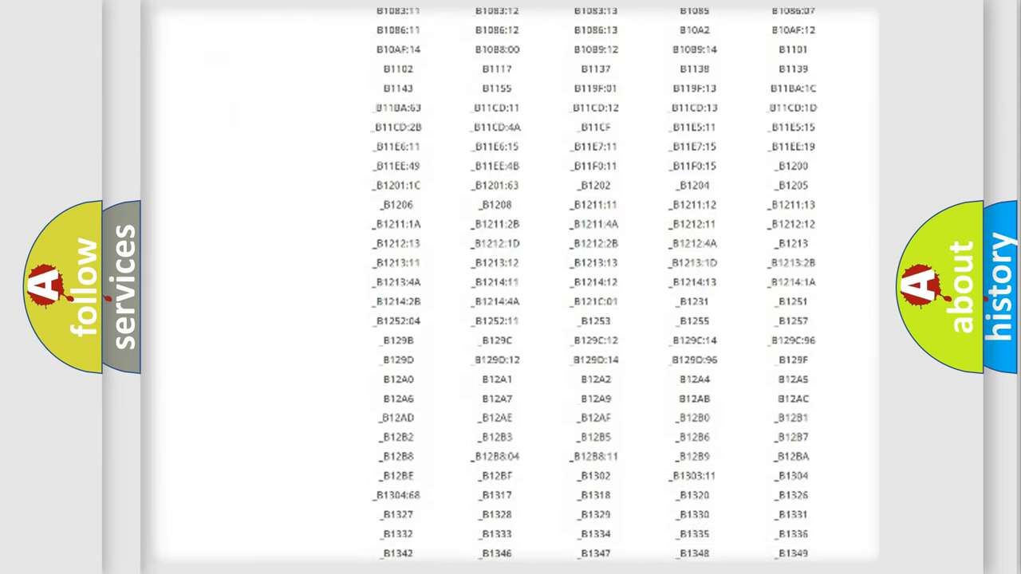
pyautogui.scroll(-3)
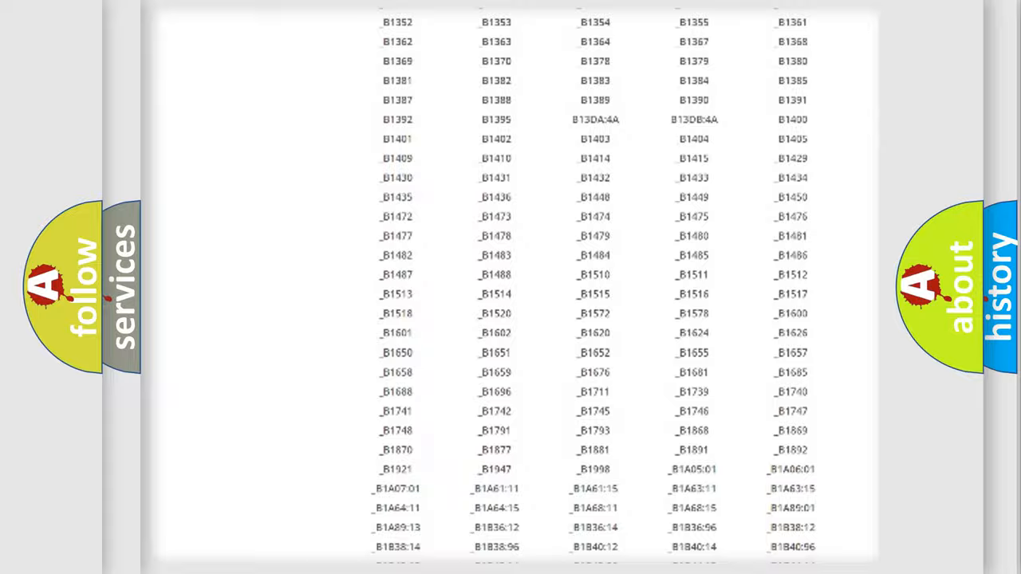